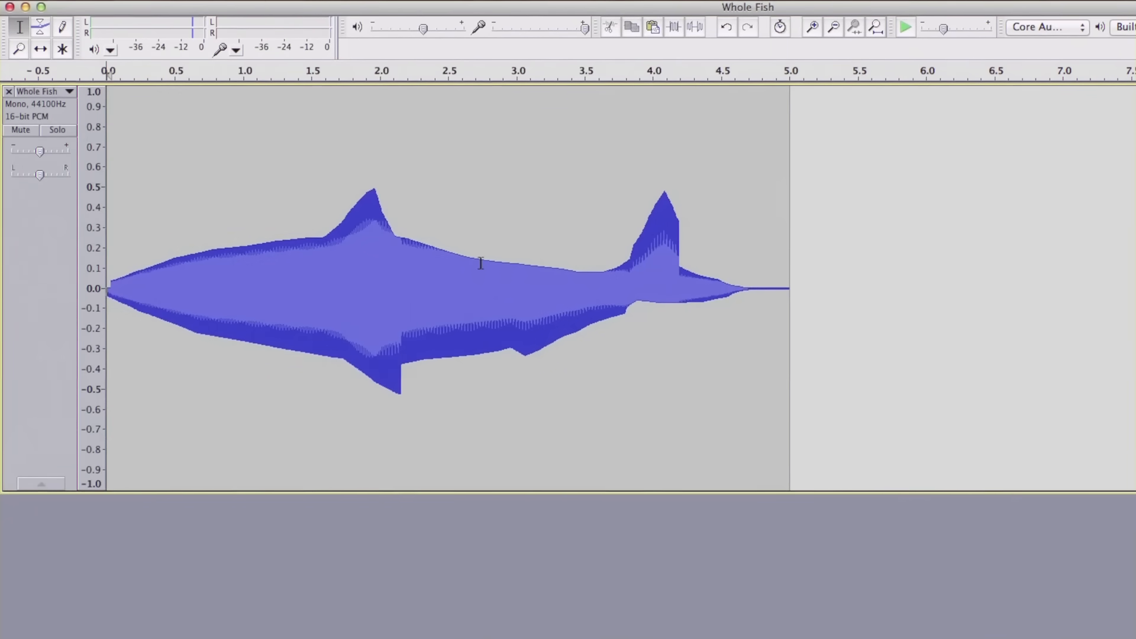
# Place the cursor near the start of the cow-shaped track and start playback
pyautogui.click(480, 246)
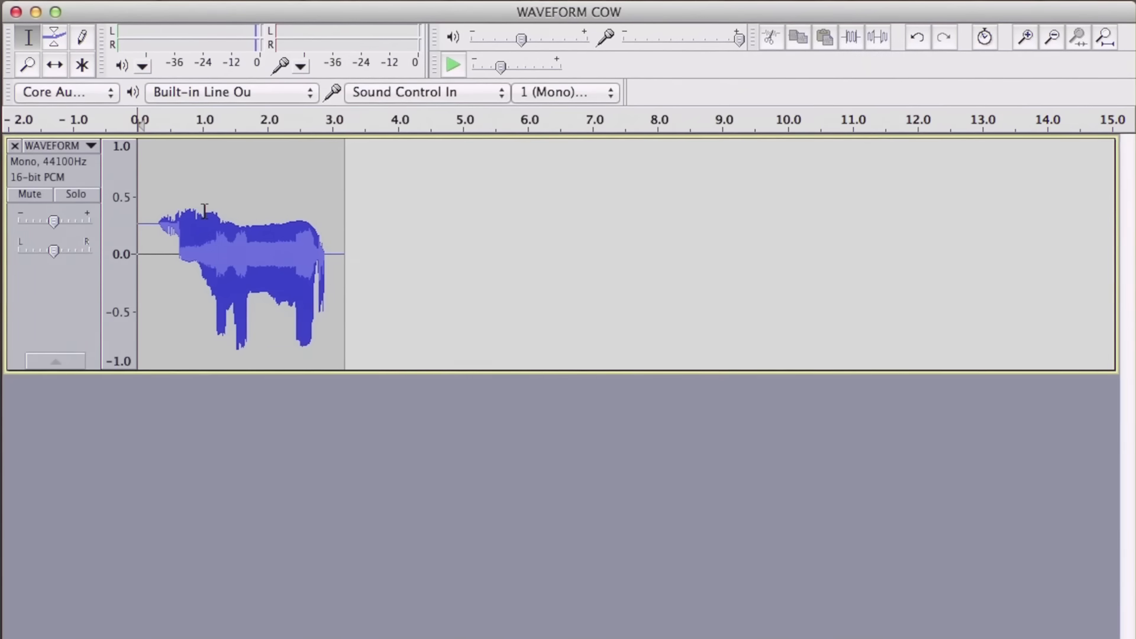
pyautogui.click(451, 65)
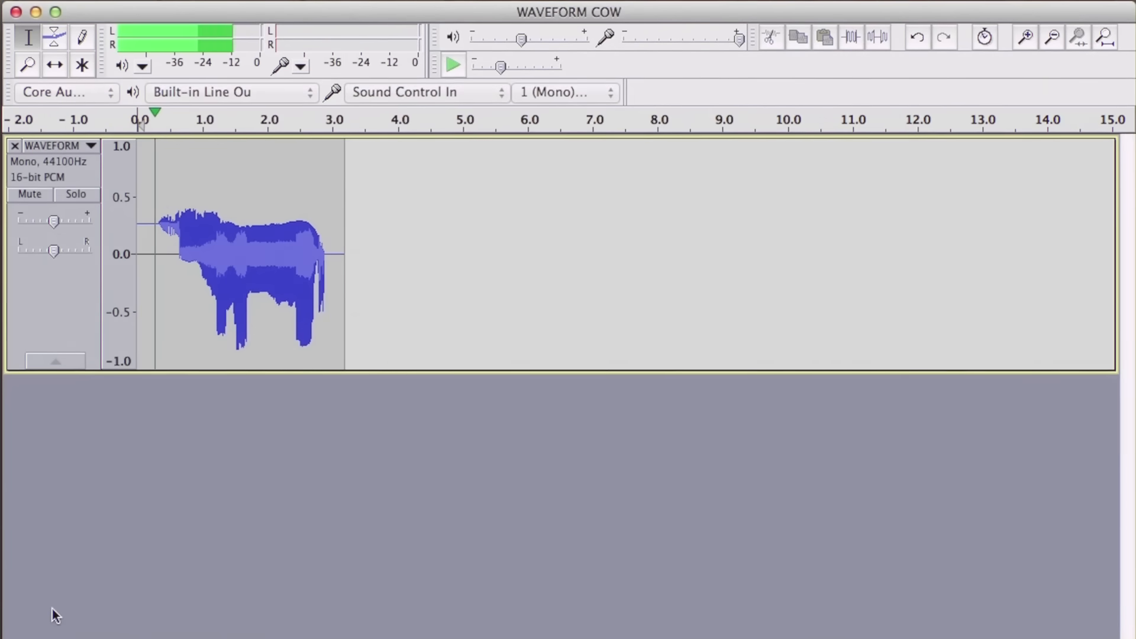